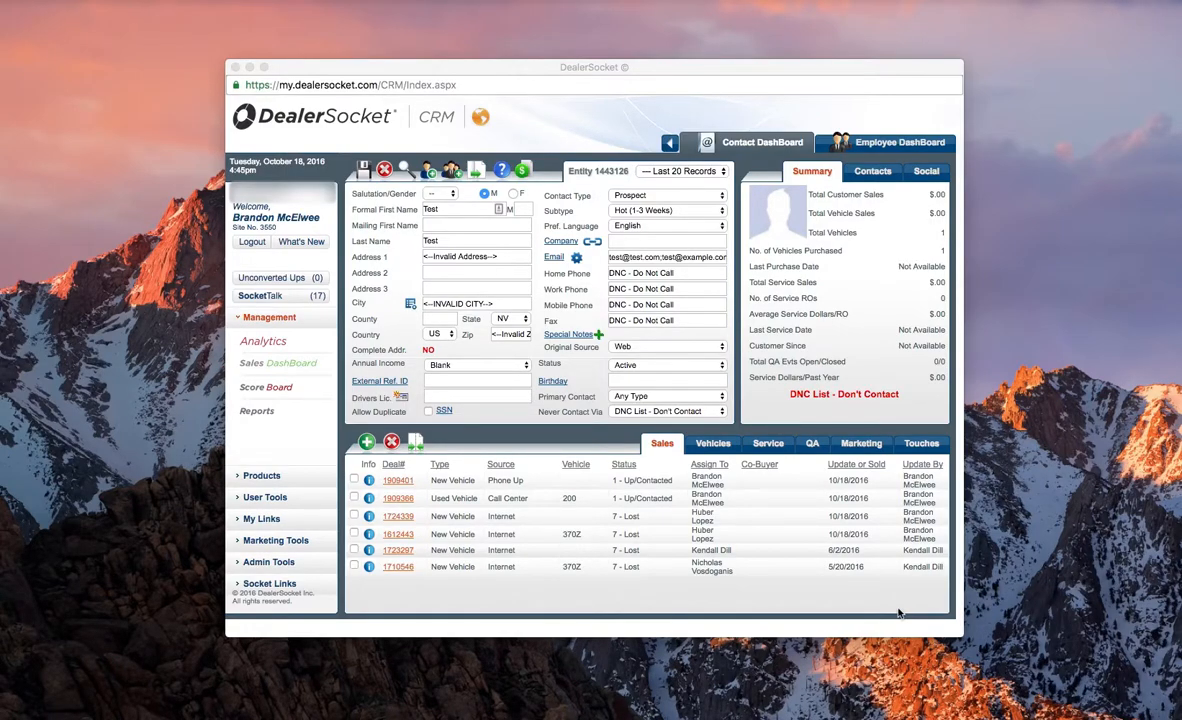
mouse_move(984, 344)
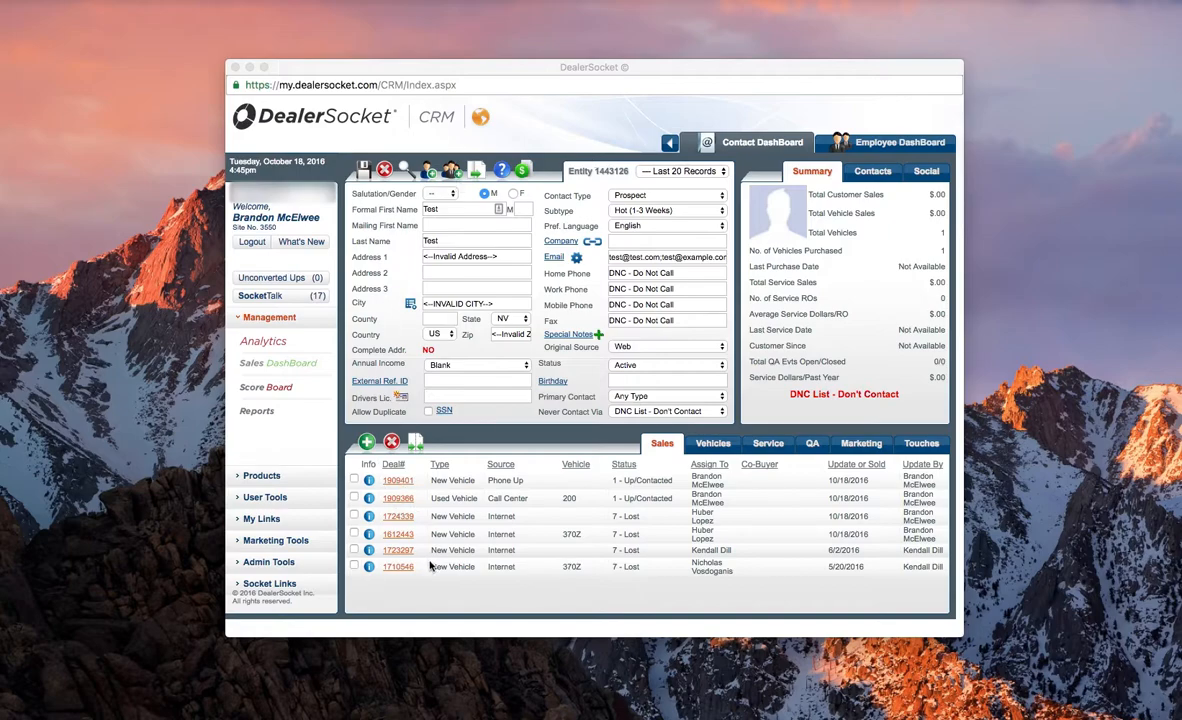
mouse_move(270, 552)
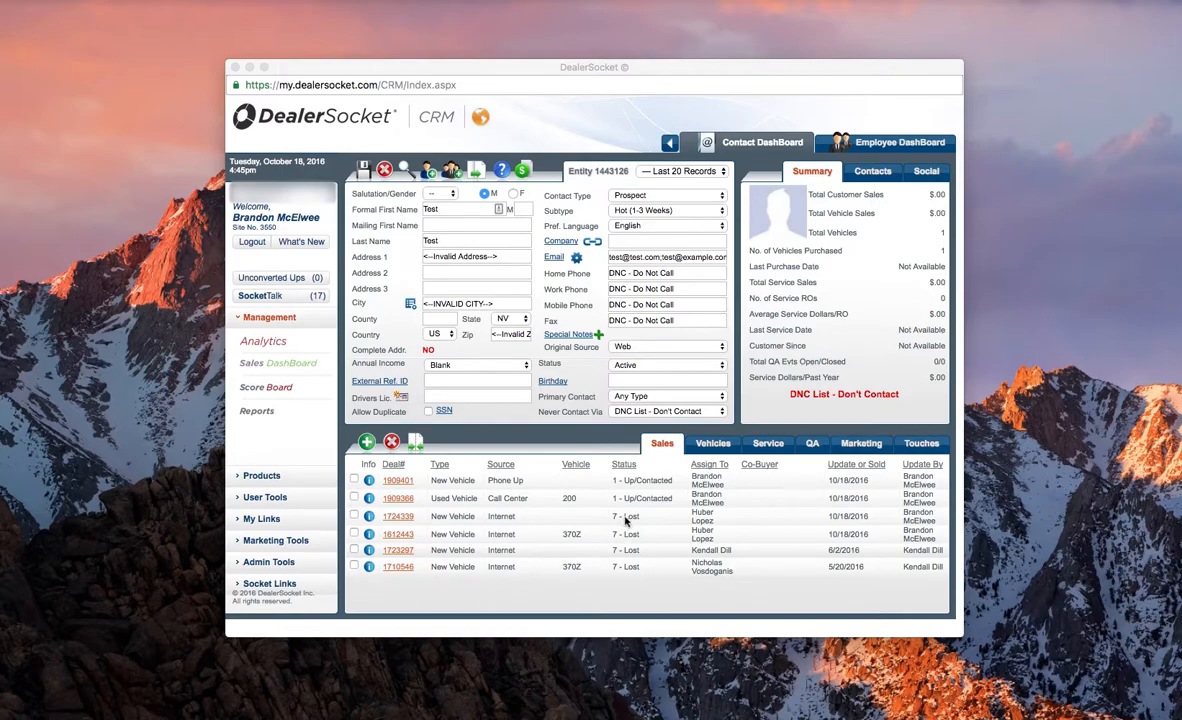
mouse_move(630, 564)
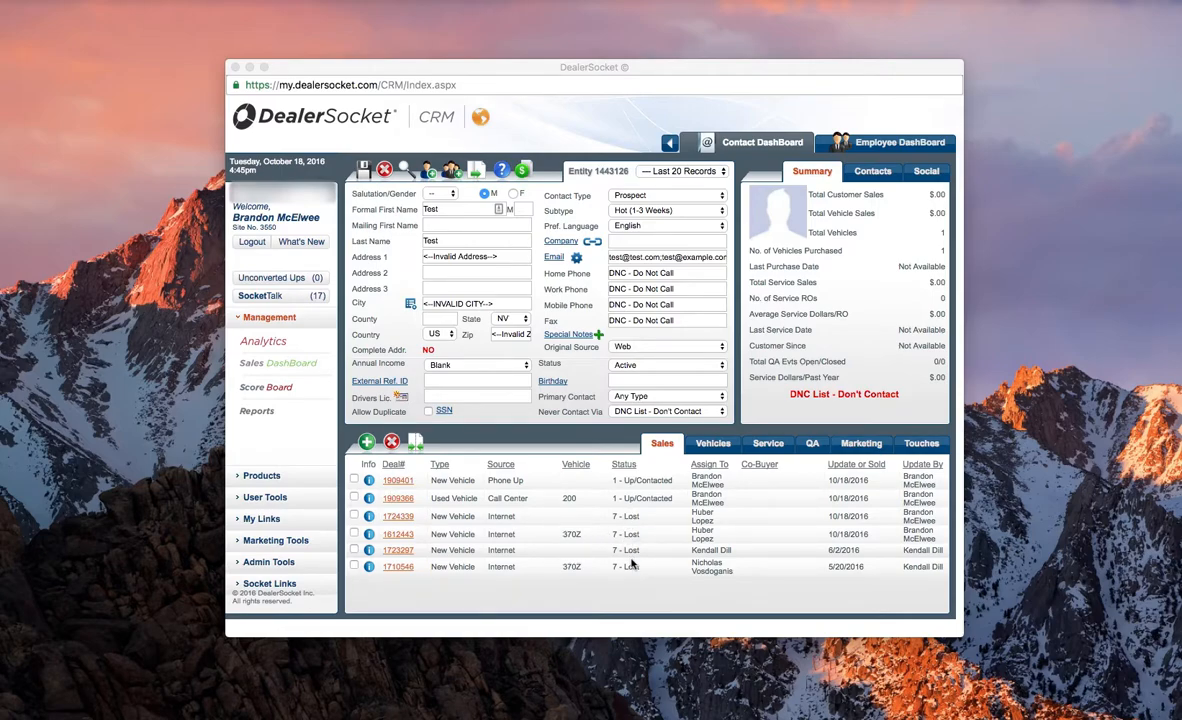
mouse_move(620, 572)
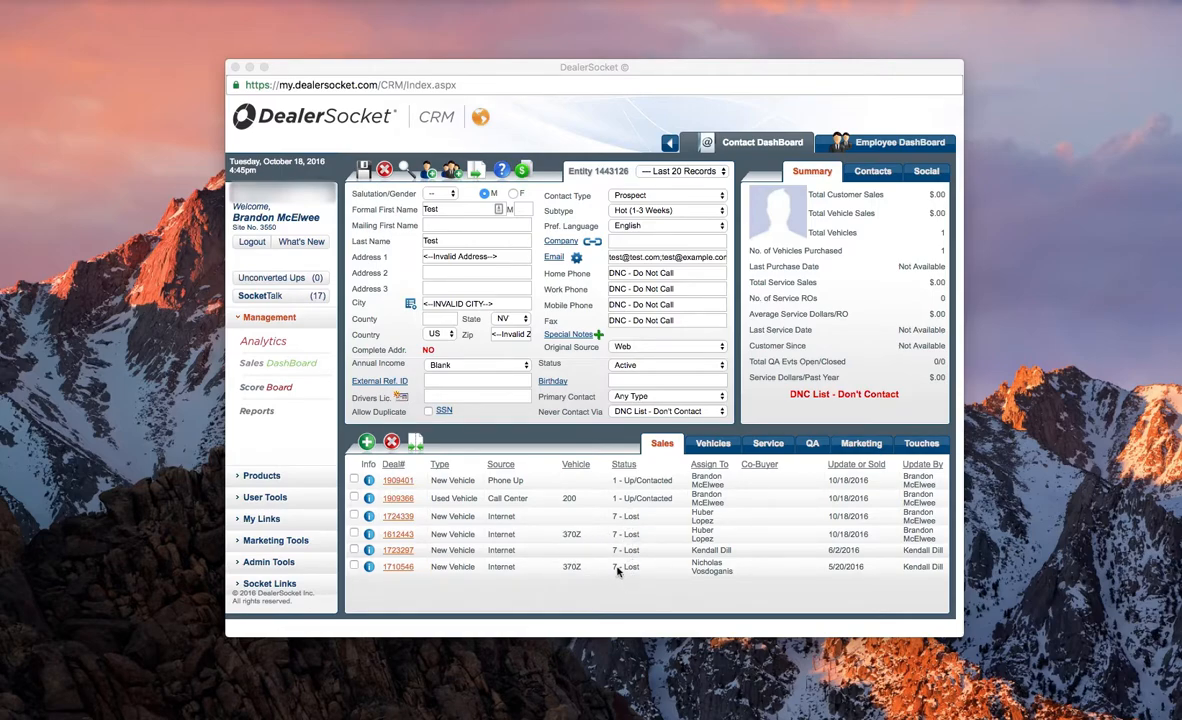
mouse_move(656, 556)
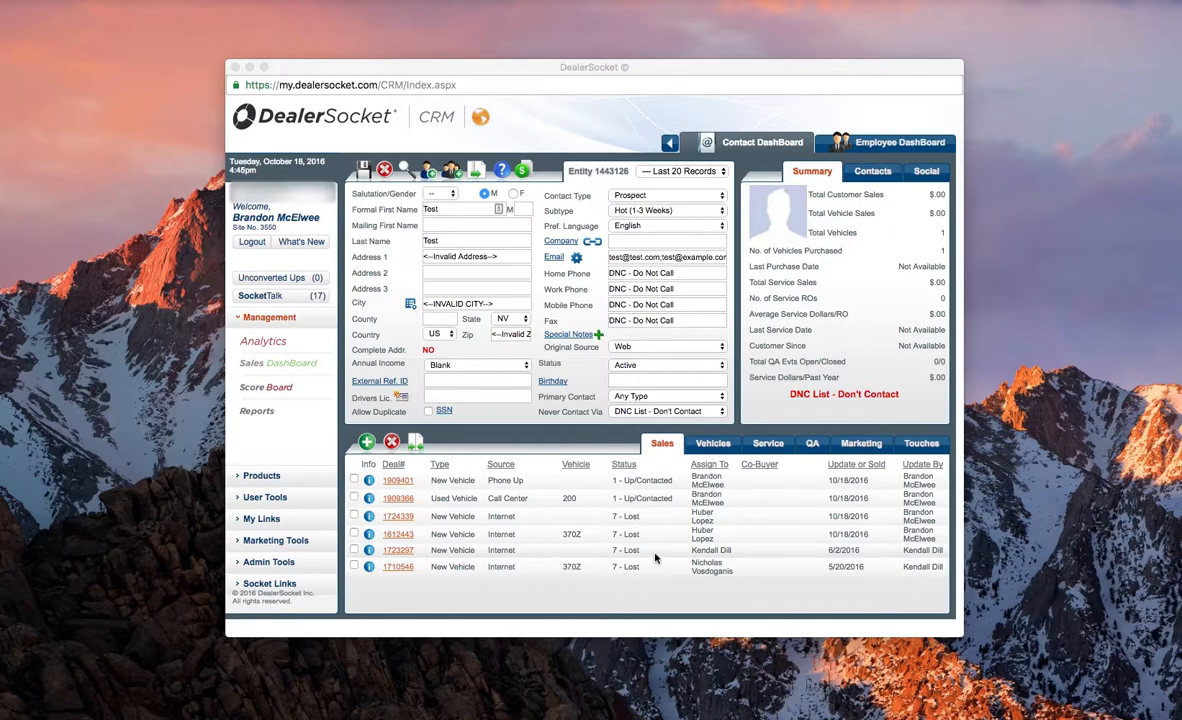
mouse_move(572, 532)
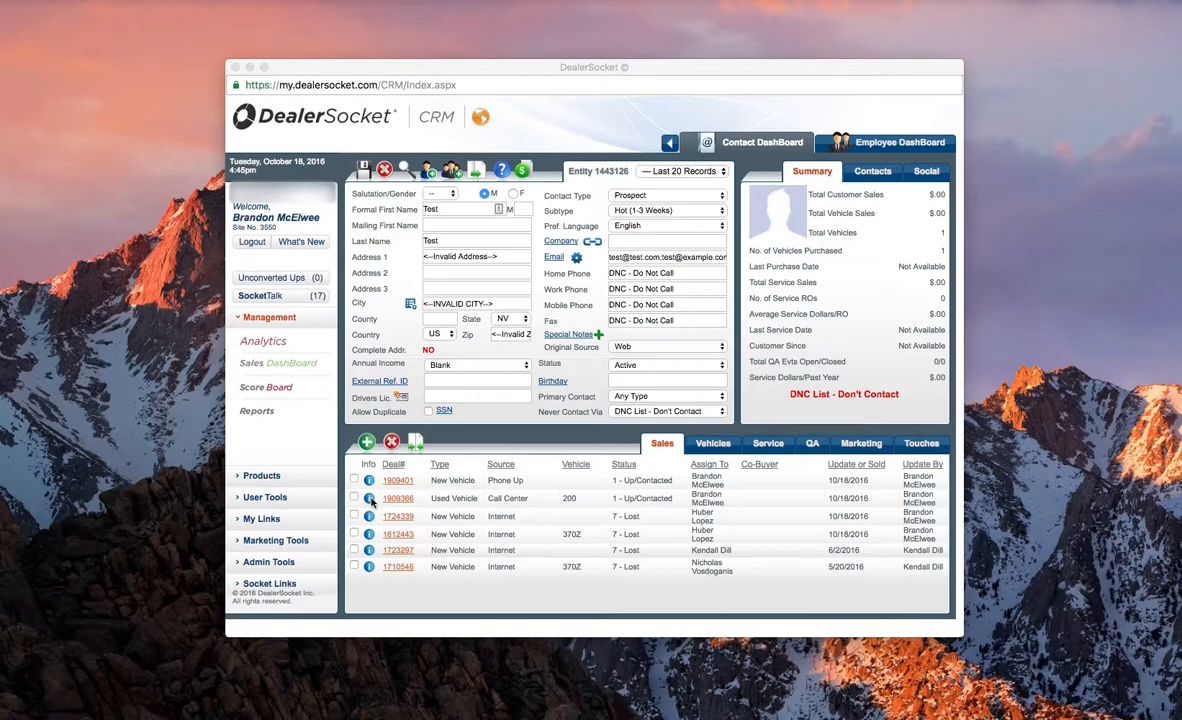
Step: Review the customer's notes and emails, then return to the record
click(368, 498)
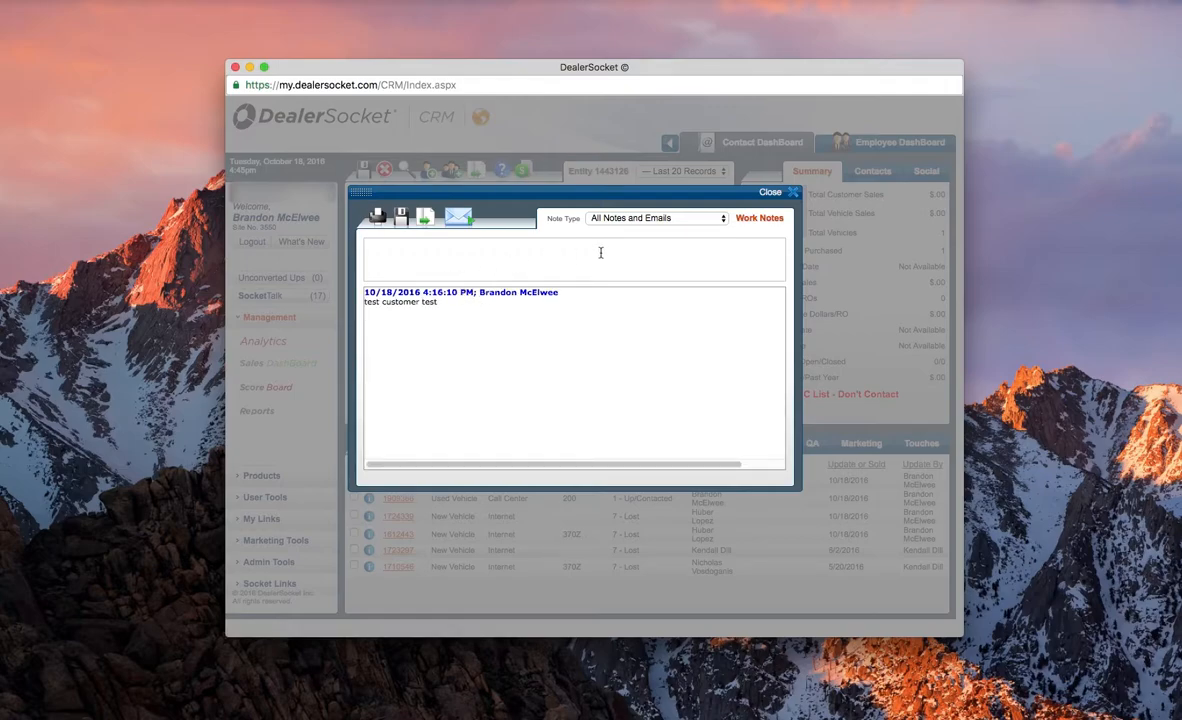
click(770, 192)
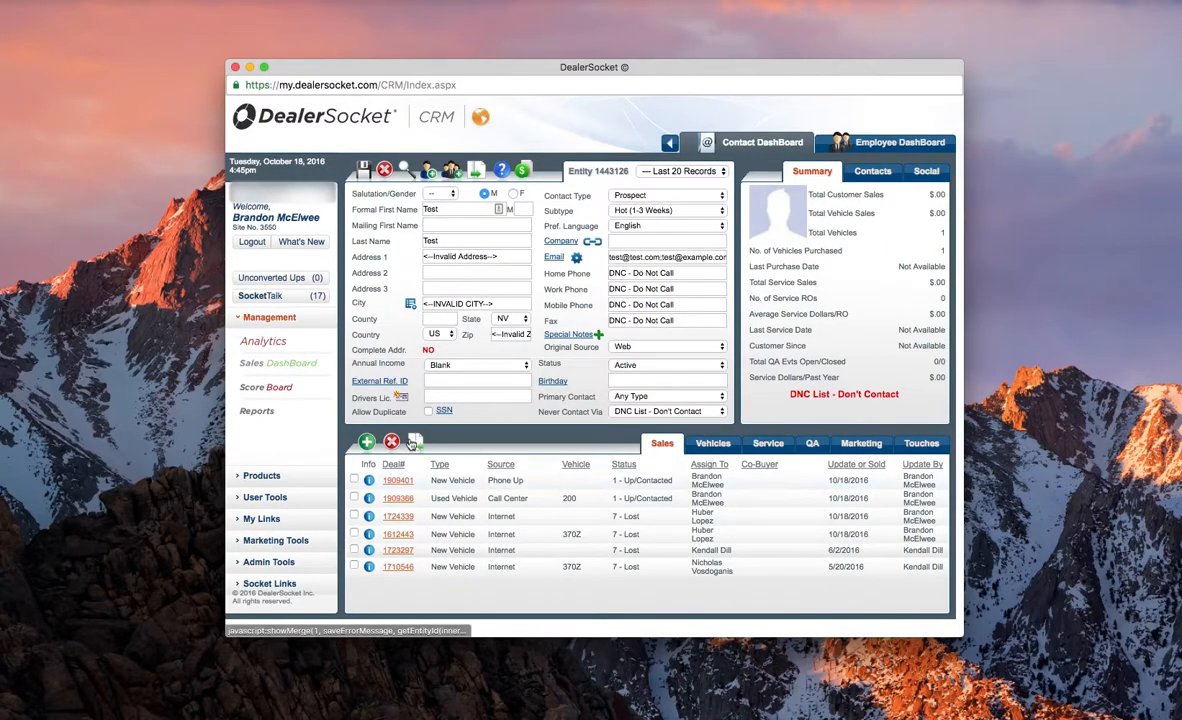
Step: Select the two open sales events in the Merge column and merge them into one
click(414, 442)
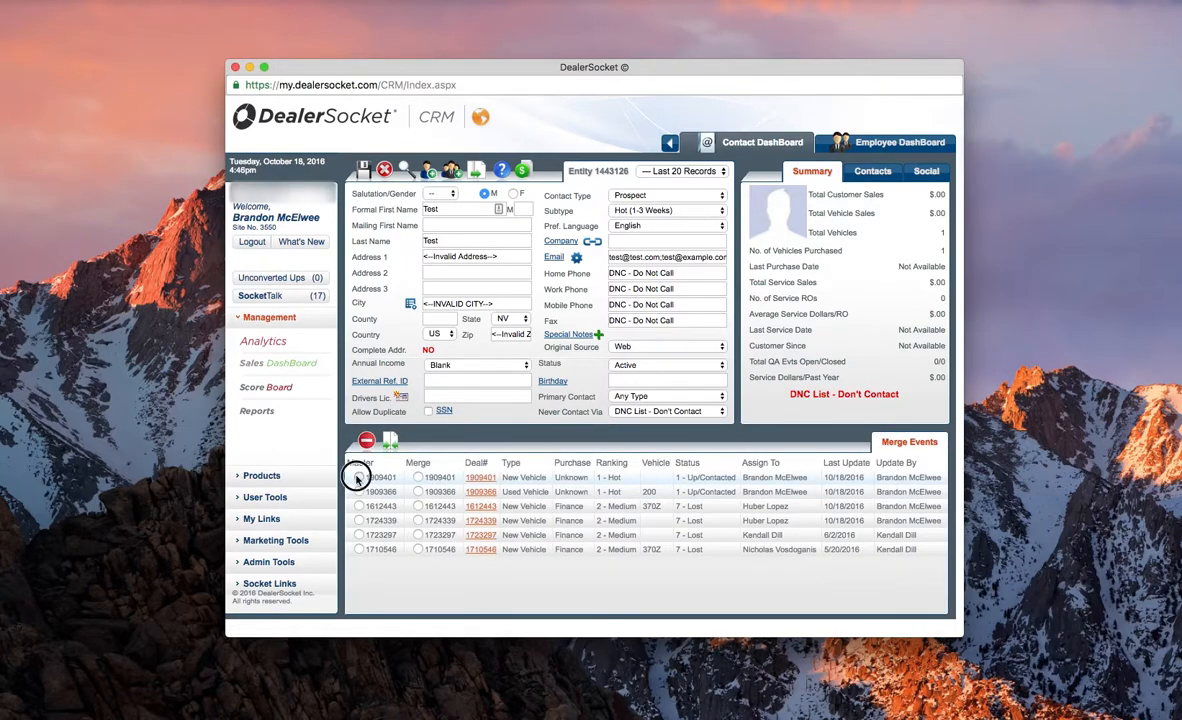
click(358, 476)
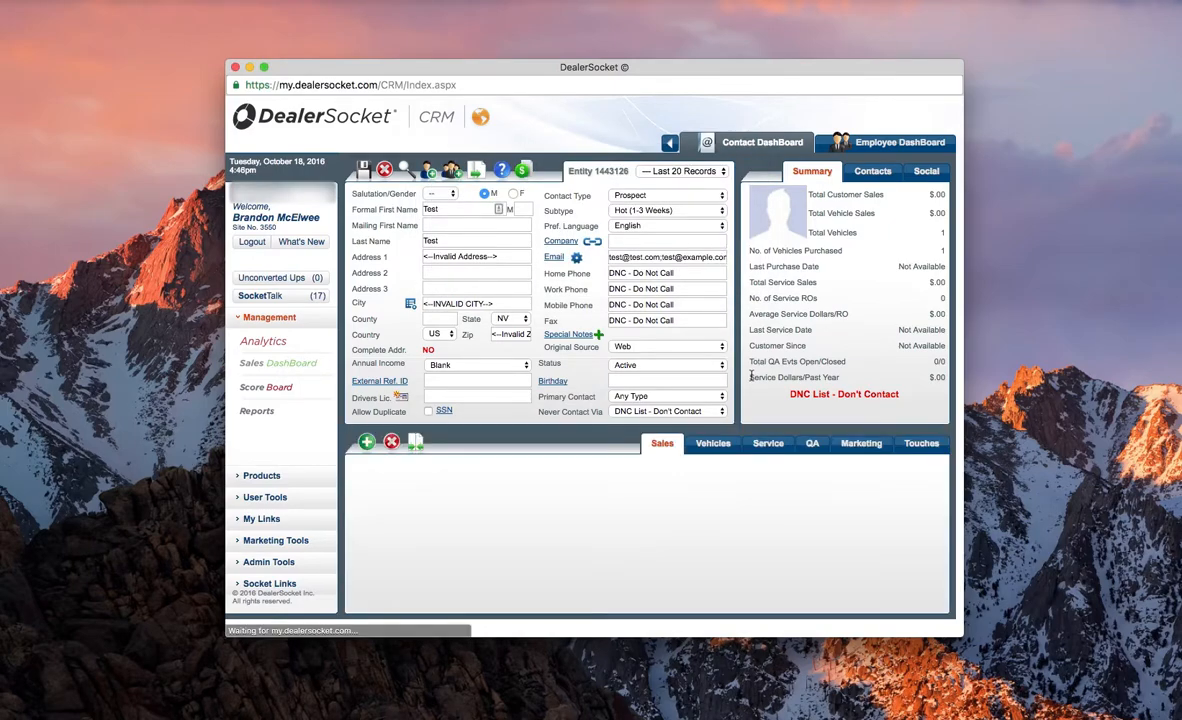
click(662, 444)
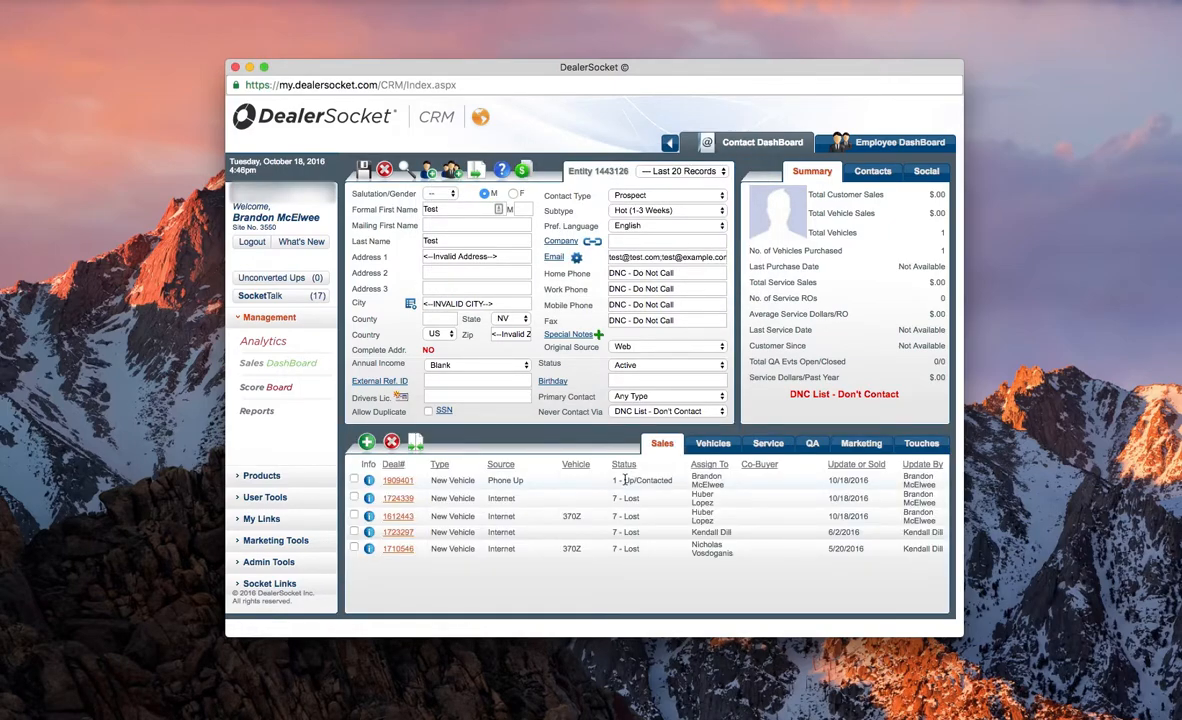